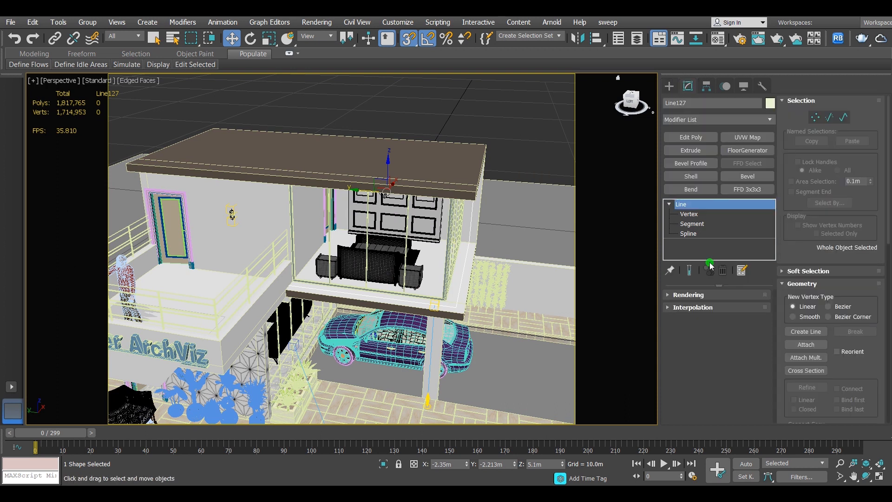
- Make Line127 renderable and visible in the viewport as a thick round tube
click(689, 294)
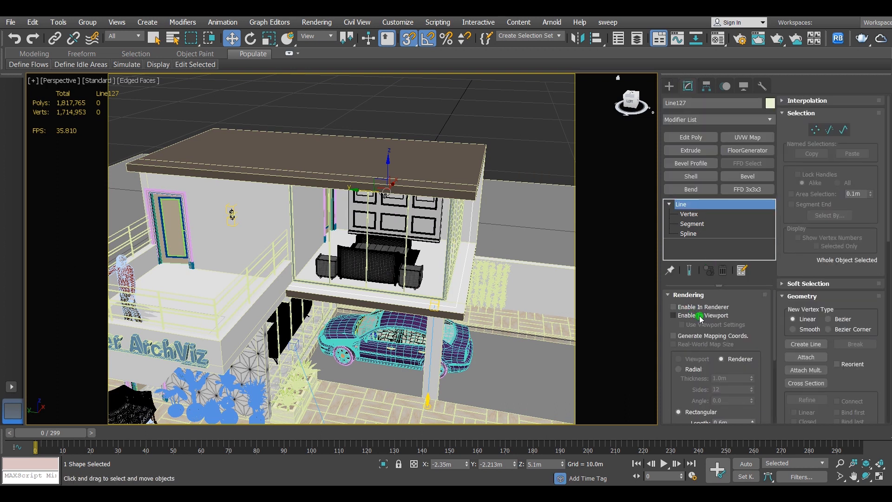
click(674, 315)
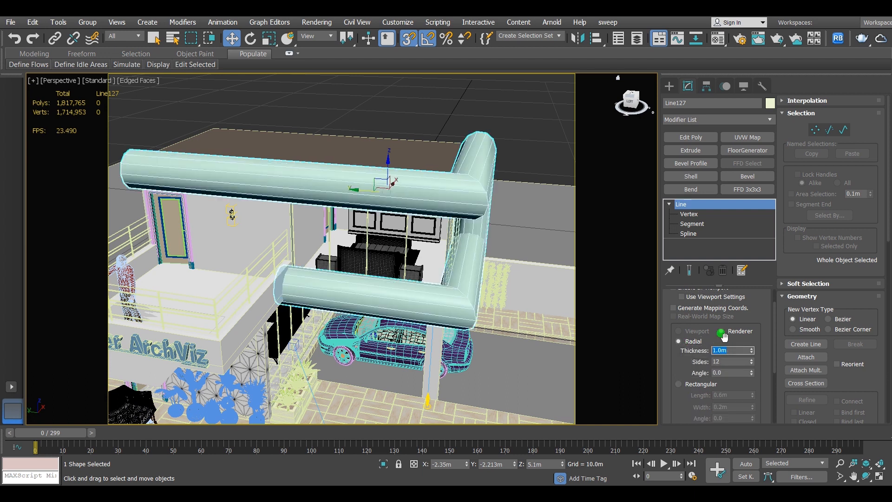
right_click(467, 245)
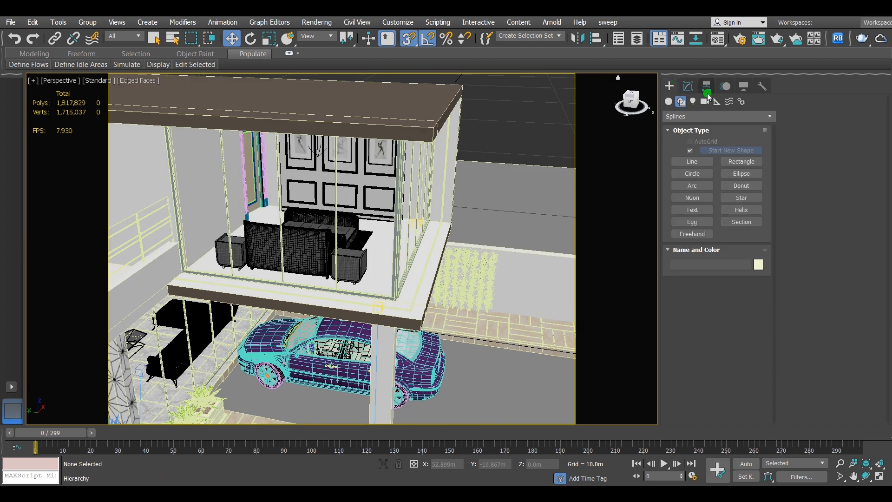
- Pick the VRayLight tool and set its type to Mesh
click(756, 227)
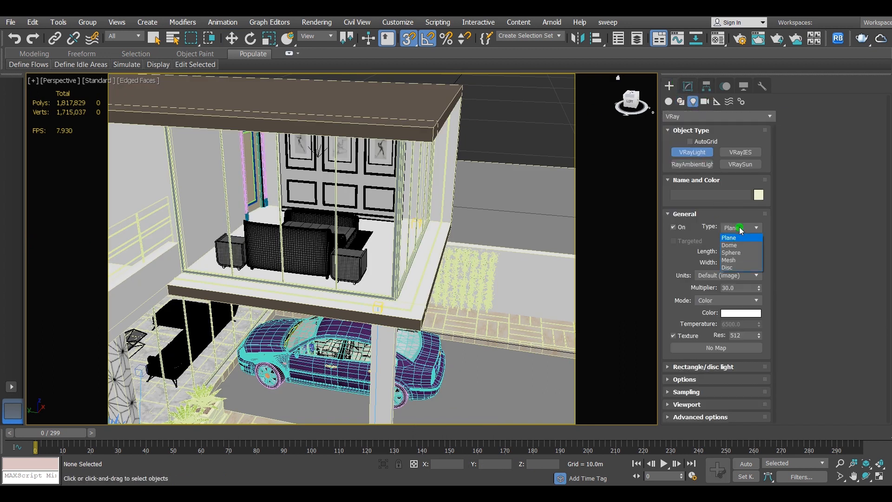
click(729, 260)
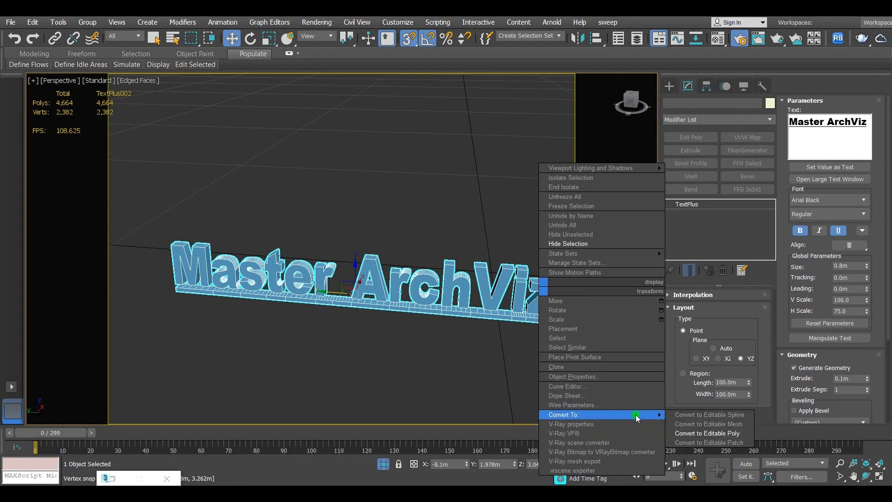
- Convert the Master ArchViz text to Editable Poly and window-select all its edges
click(707, 433)
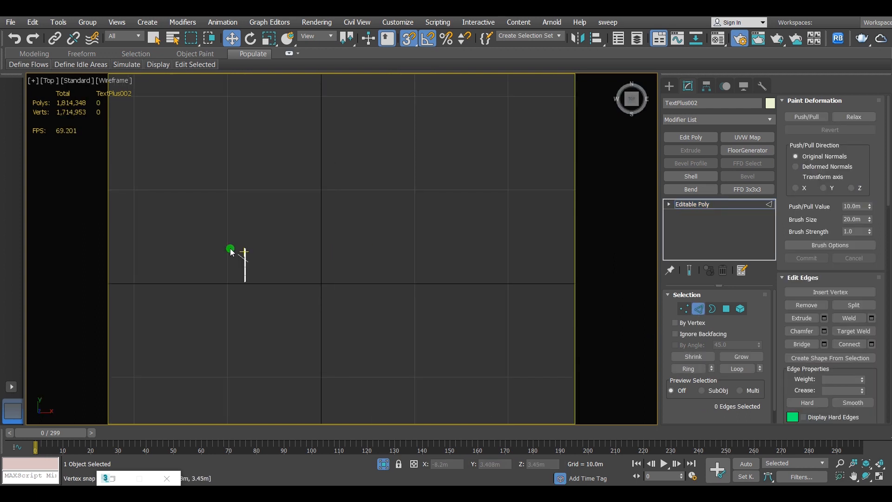
drag(231, 249, 324, 424)
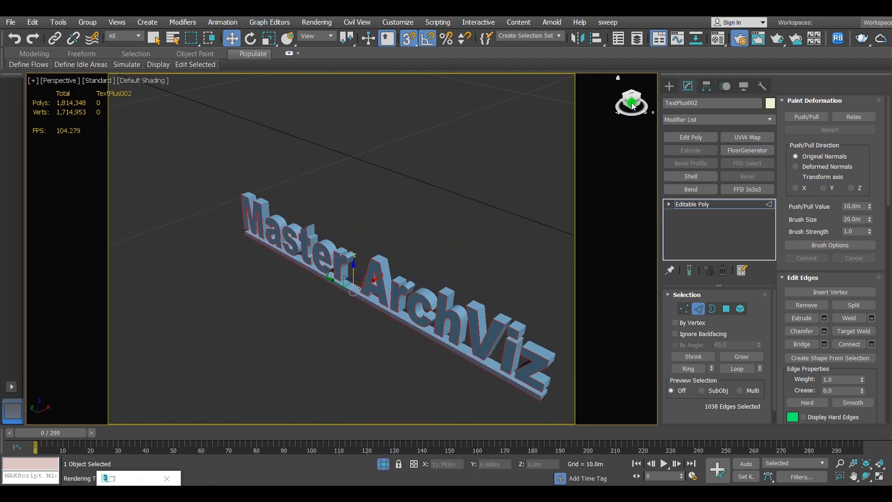
- Create spline Shape012 from the selected letter edges
click(830, 358)
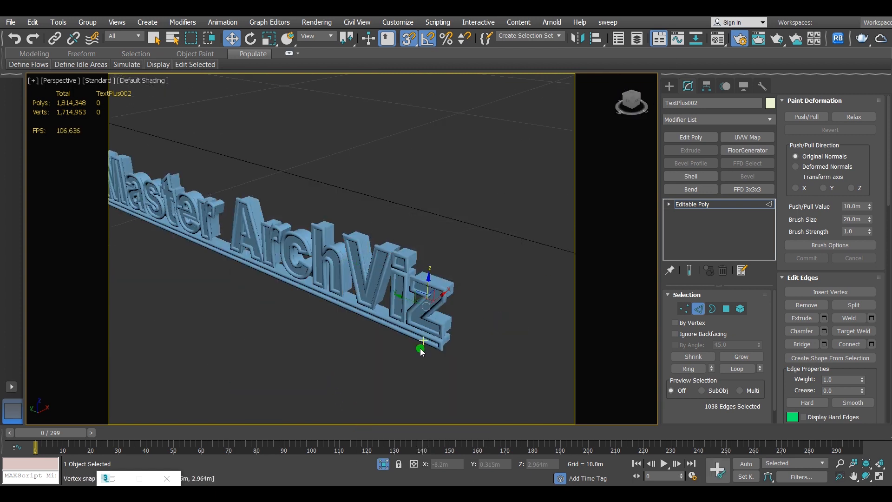
click(670, 86)
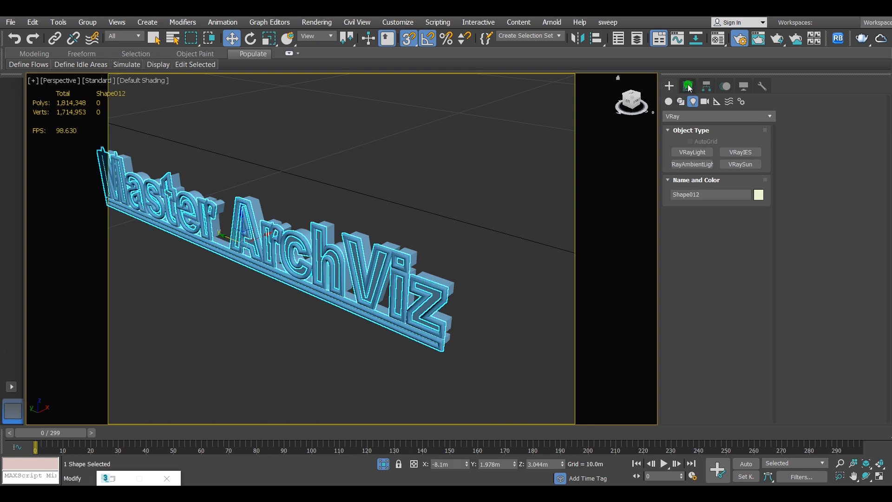